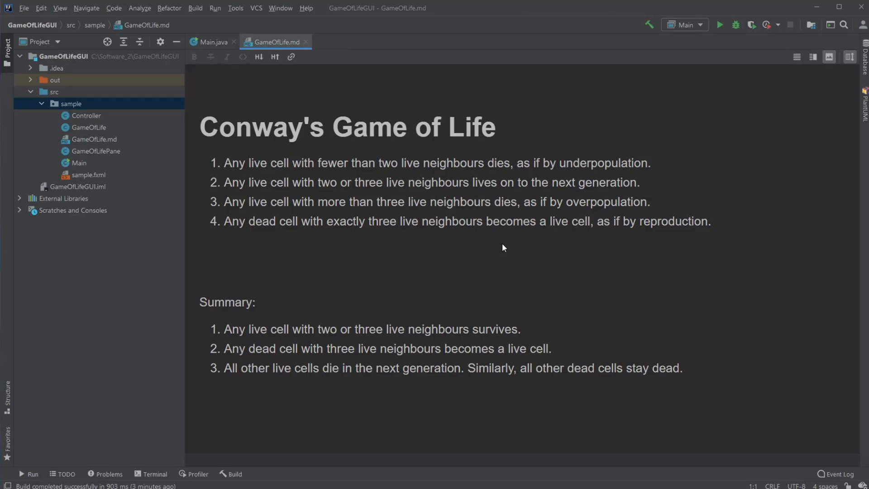
mouse_move(413, 250)
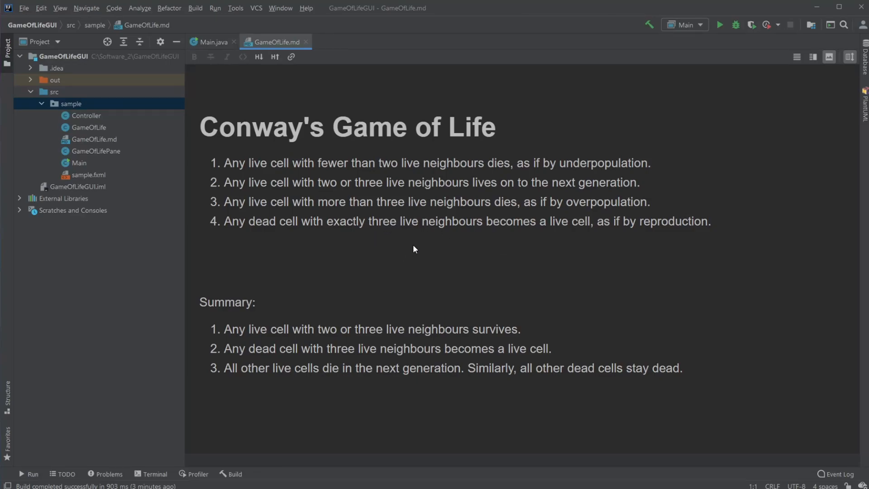
mouse_move(371, 151)
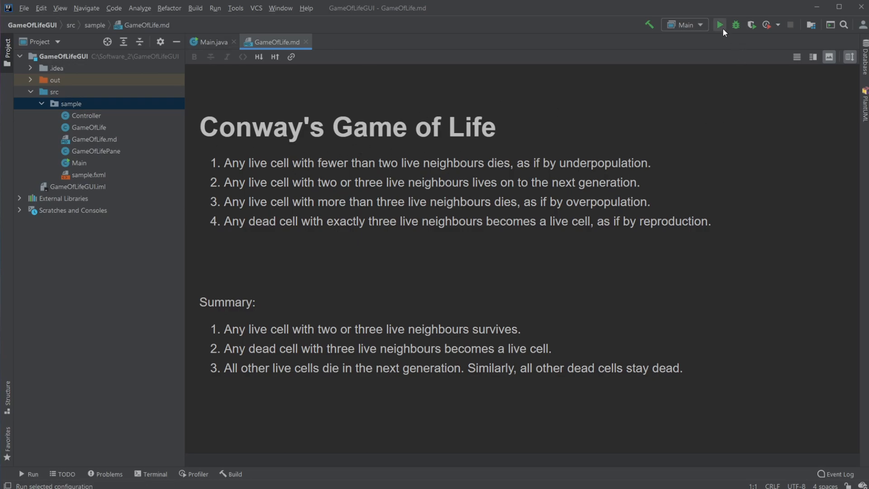
Launch the Game of Life app, run the simulation continuously, then stop it.
click(720, 25)
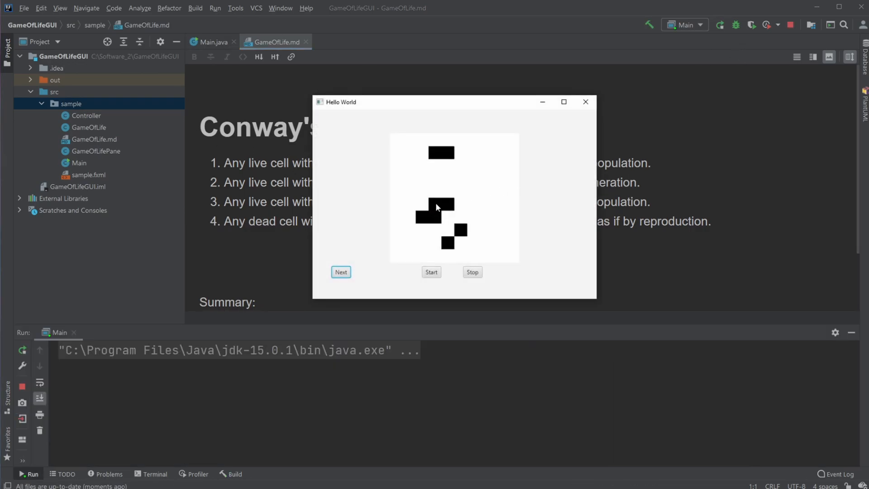
click(341, 272)
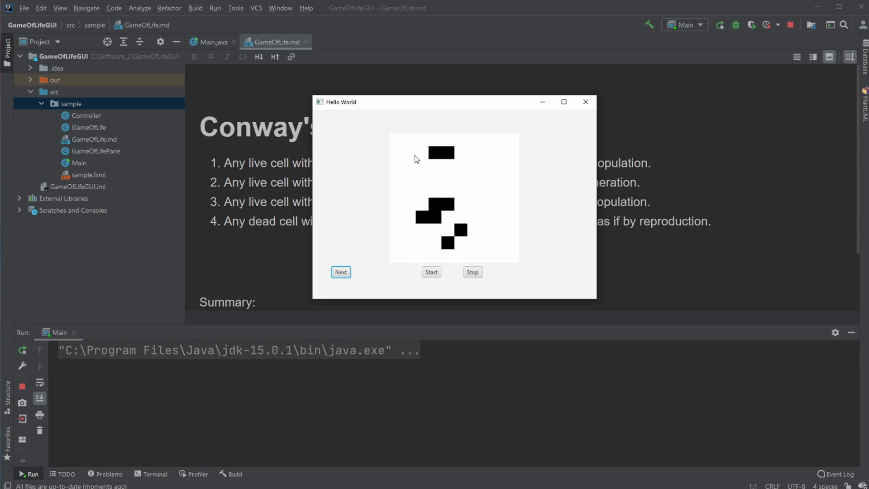
mouse_move(428, 149)
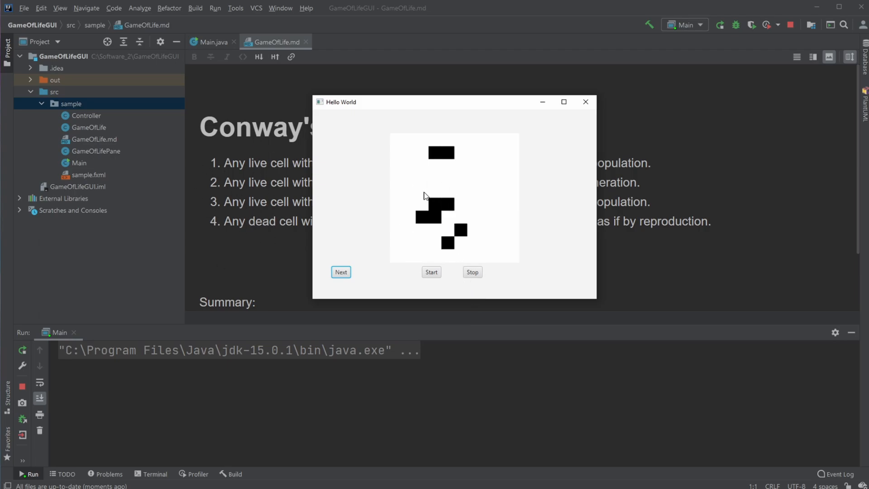
click(431, 272)
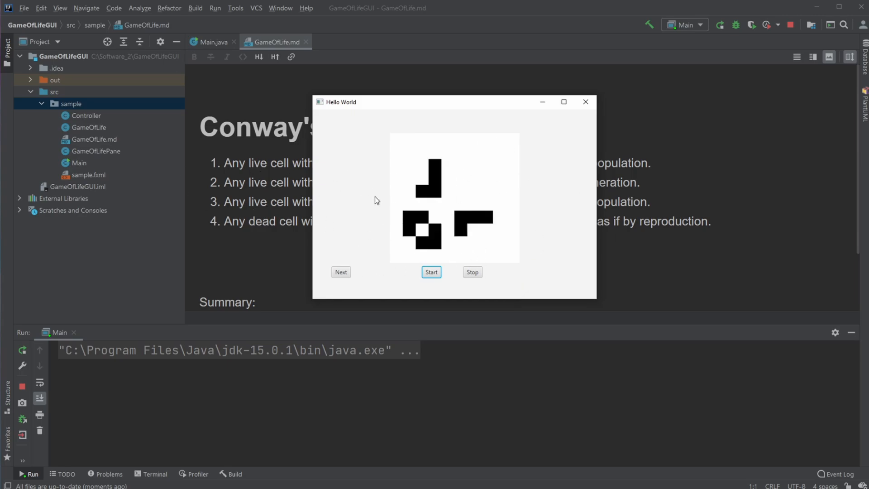
click(471, 272)
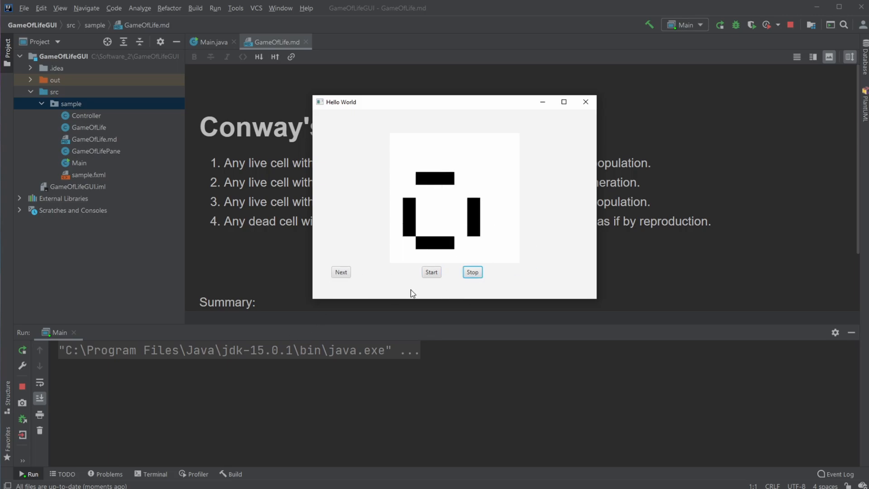
mouse_move(463, 268)
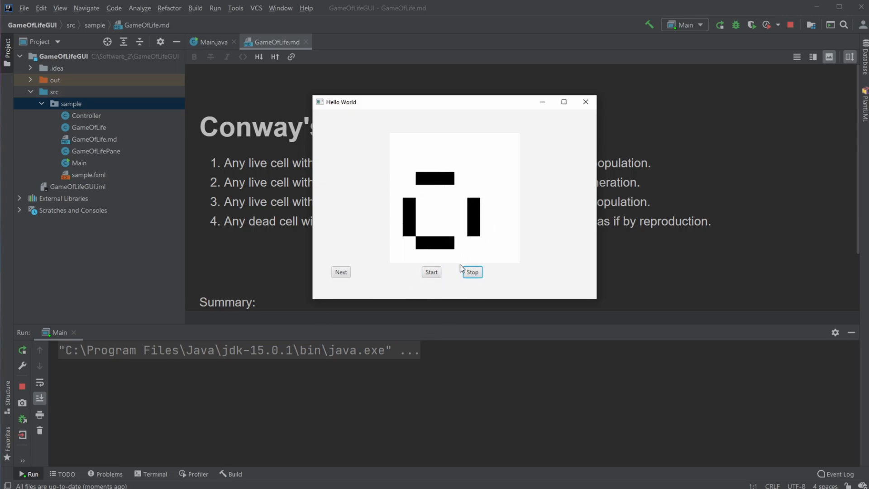
Advance the grid several generations one step at a time with Next.
click(342, 273)
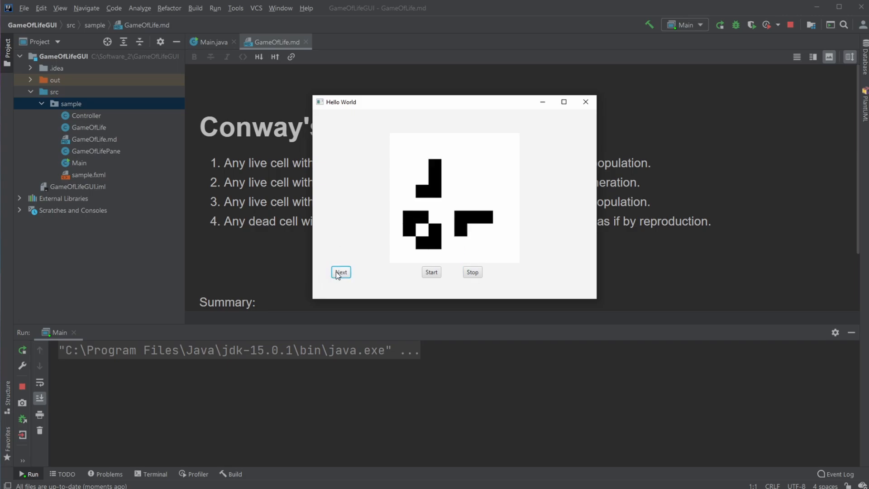
click(341, 272)
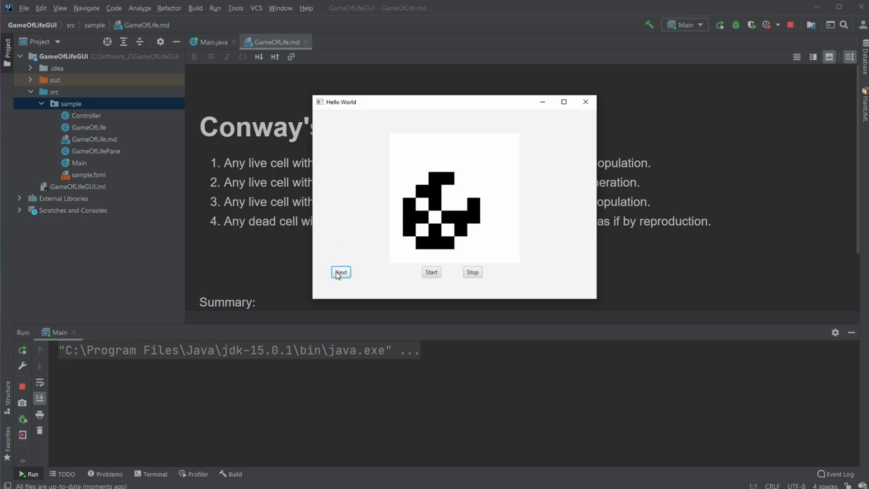
click(585, 103)
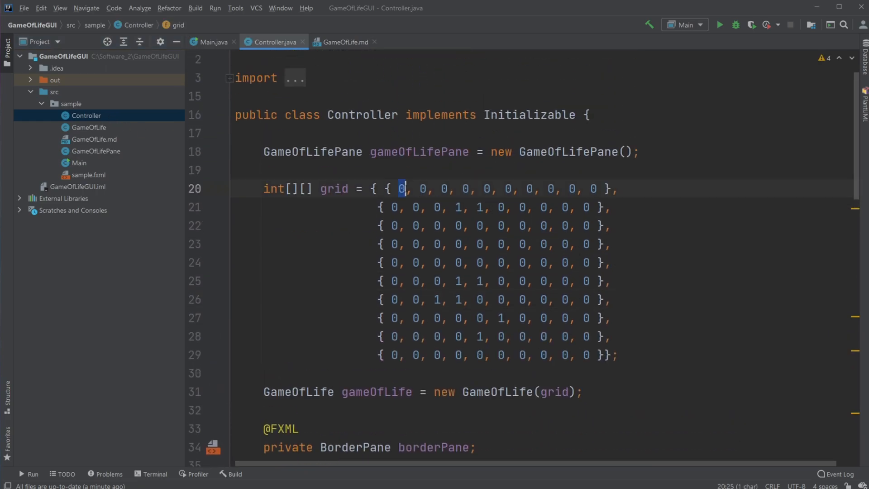
Point at a live cell in the seed grid, glance at GameOfLife.md rules, and return to Controller.java.
click(458, 207)
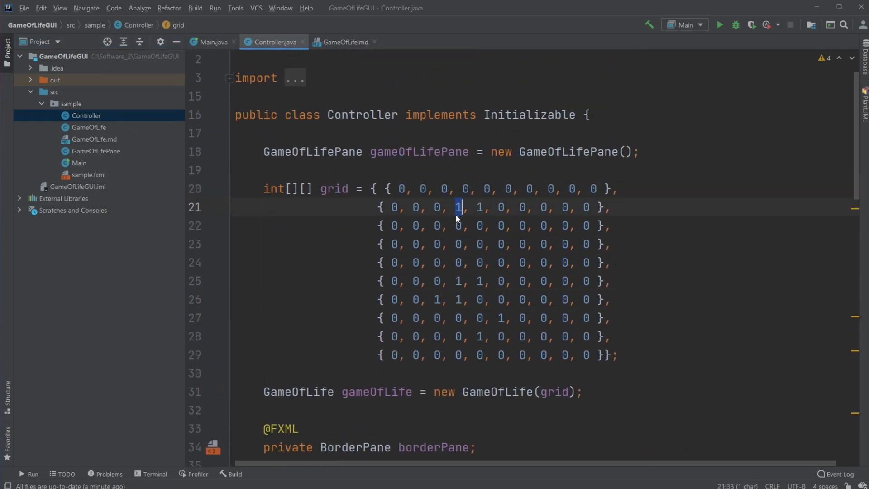
click(344, 41)
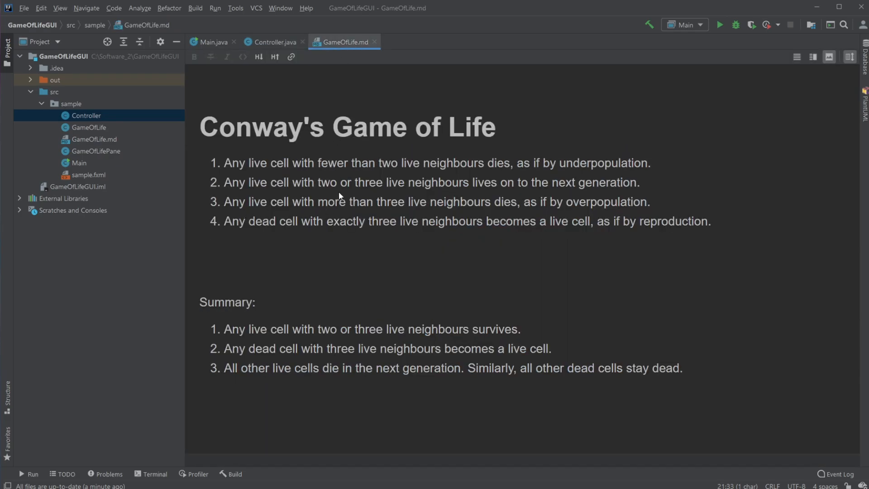
click(273, 42)
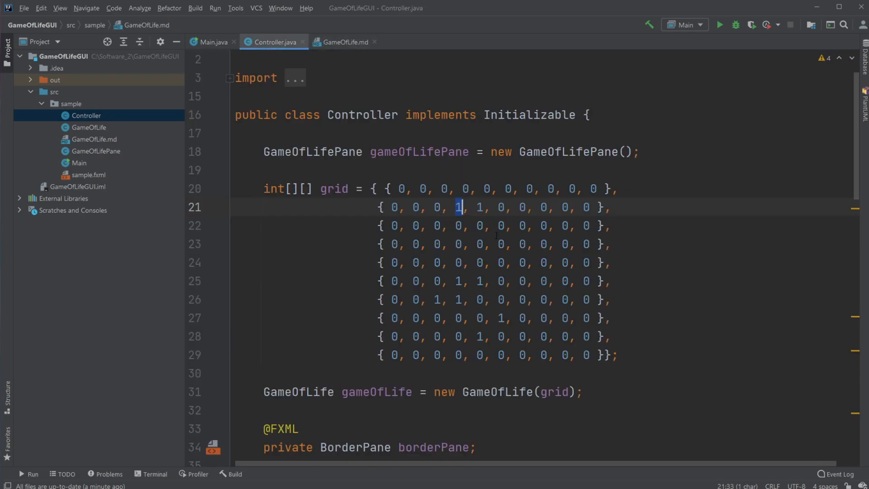
click(344, 42)
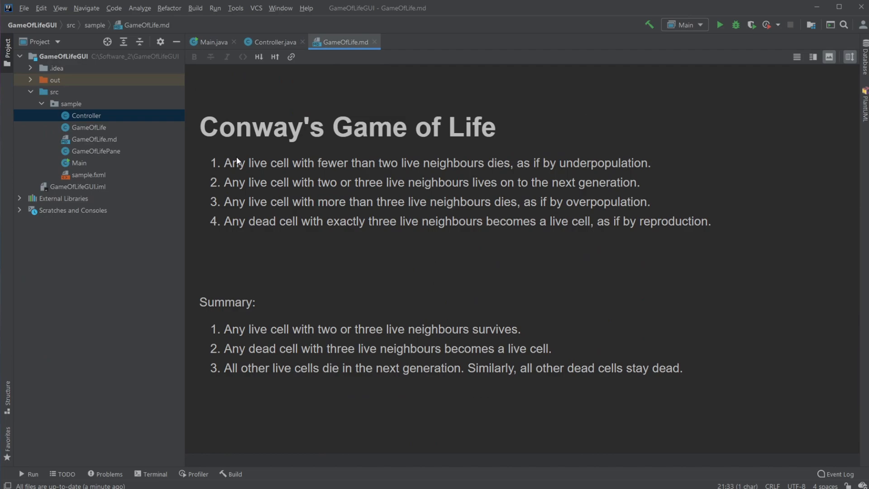
mouse_move(434, 172)
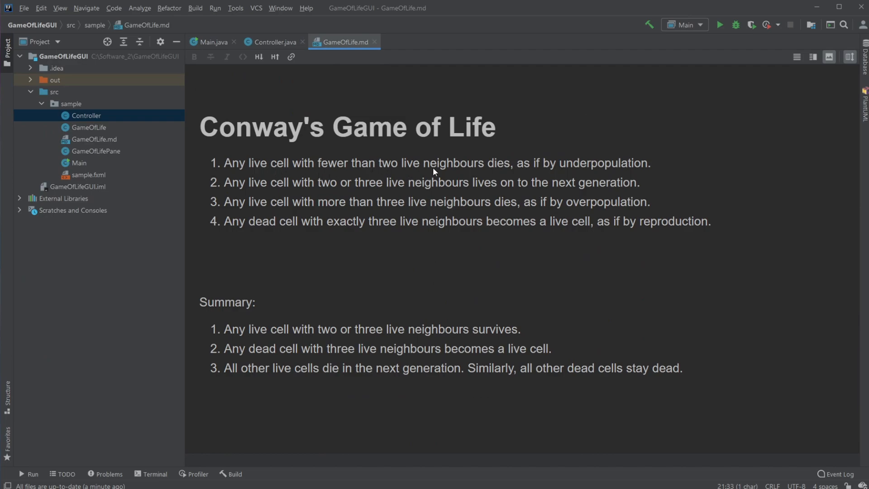
mouse_move(492, 183)
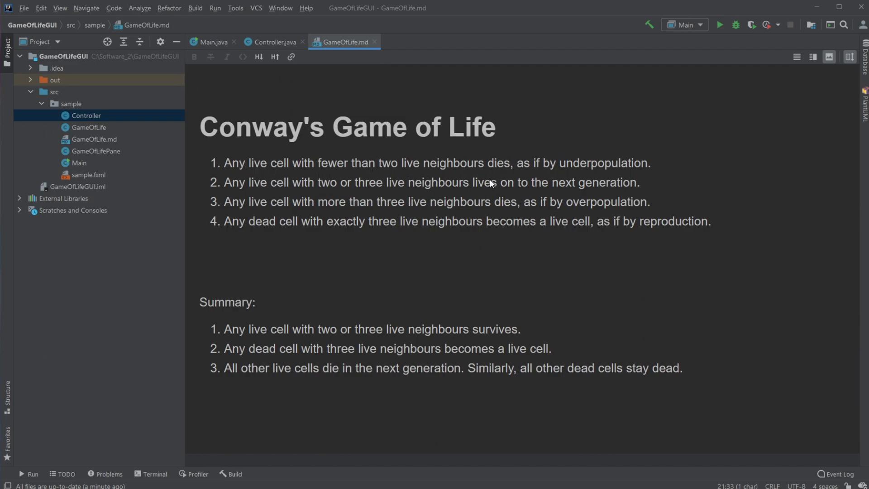
mouse_move(620, 162)
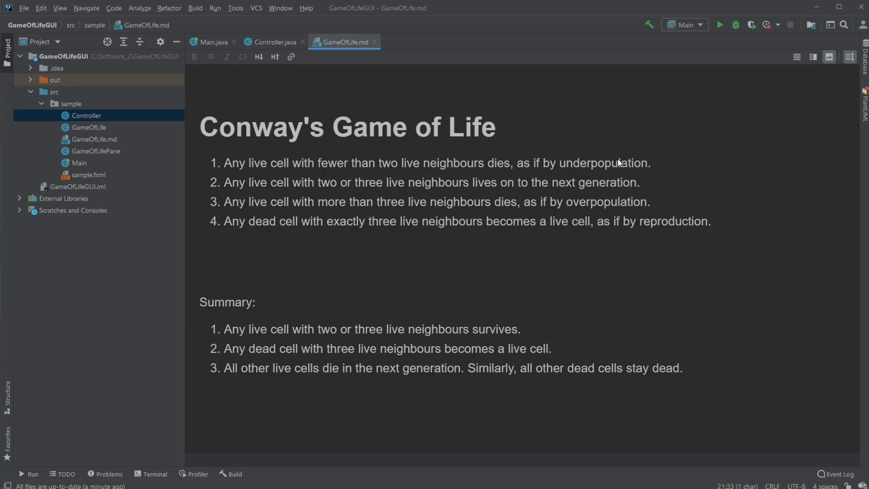
mouse_move(633, 188)
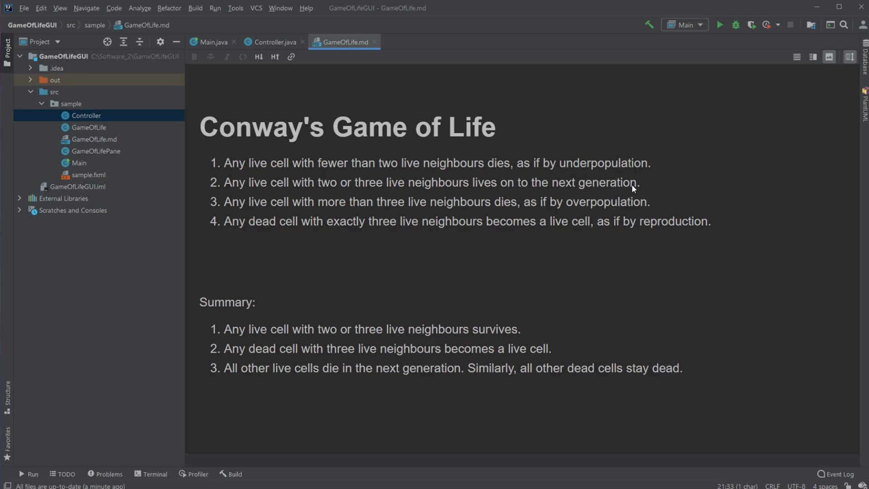
mouse_move(323, 181)
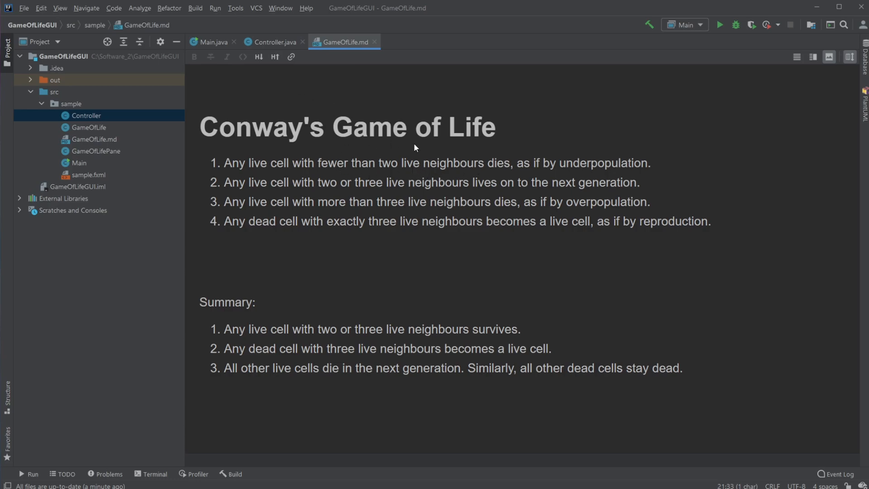
mouse_move(327, 194)
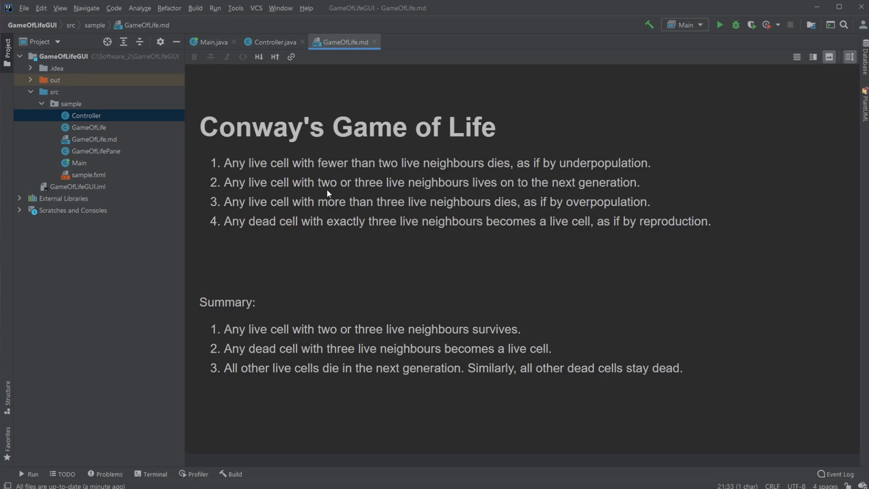
mouse_move(483, 201)
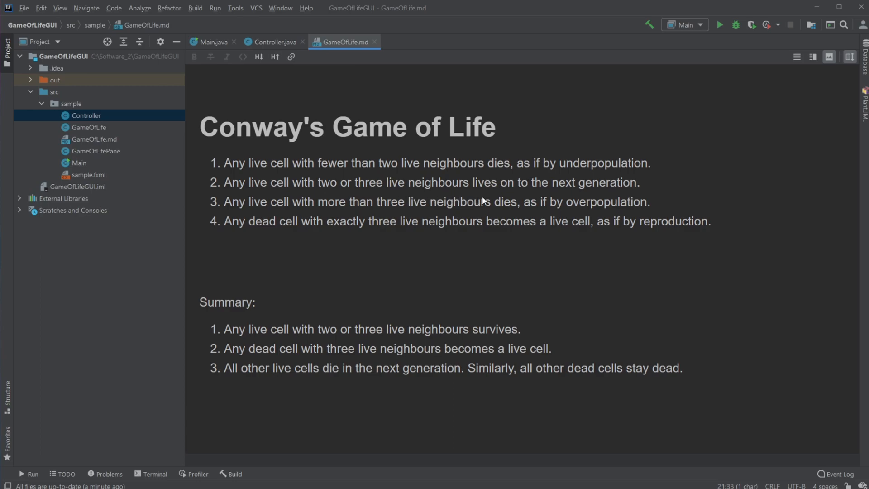
mouse_move(403, 181)
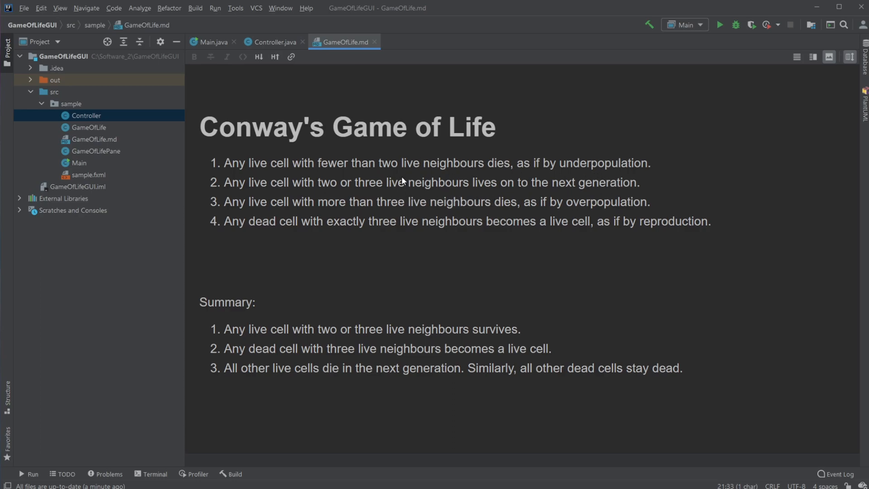
mouse_move(371, 180)
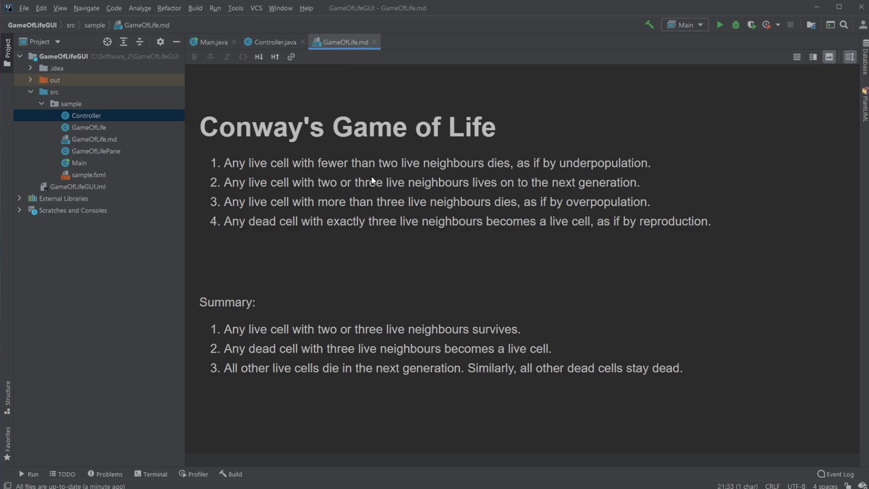
mouse_move(458, 230)
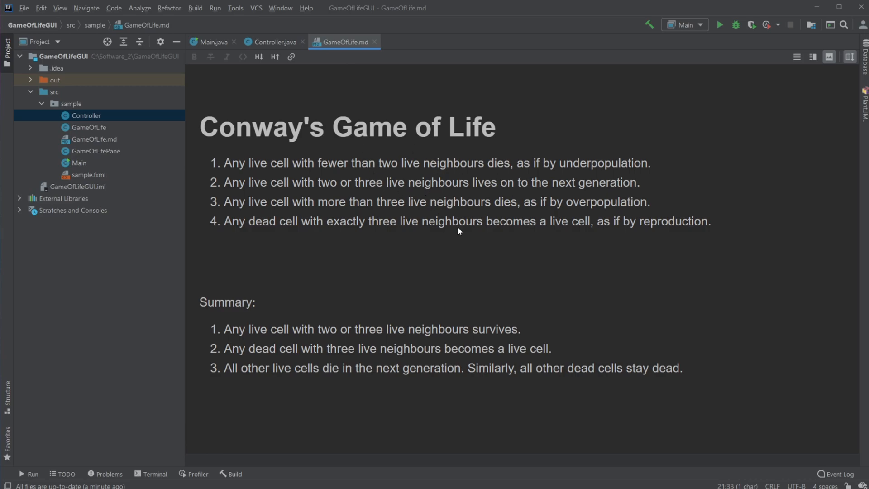
mouse_move(254, 243)
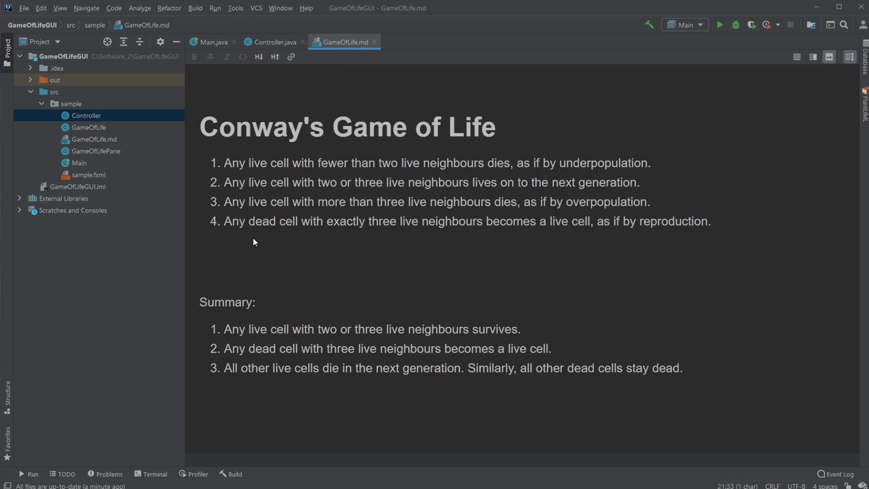
mouse_move(384, 215)
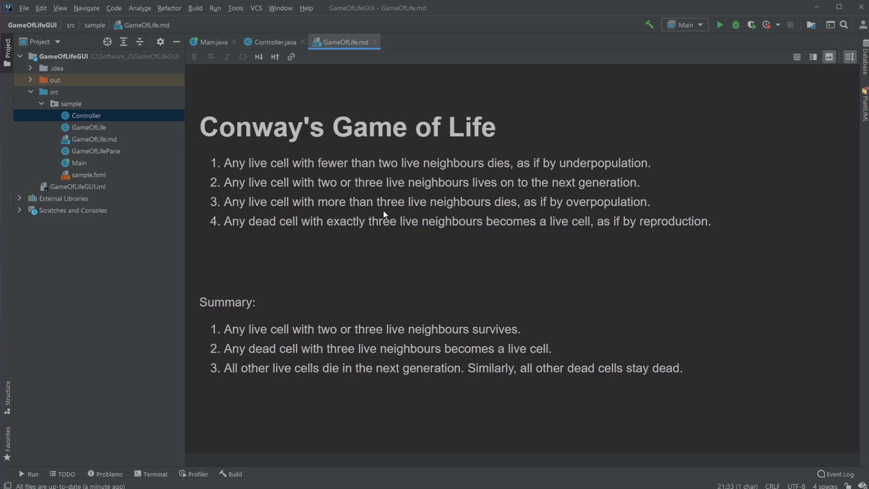
mouse_move(507, 219)
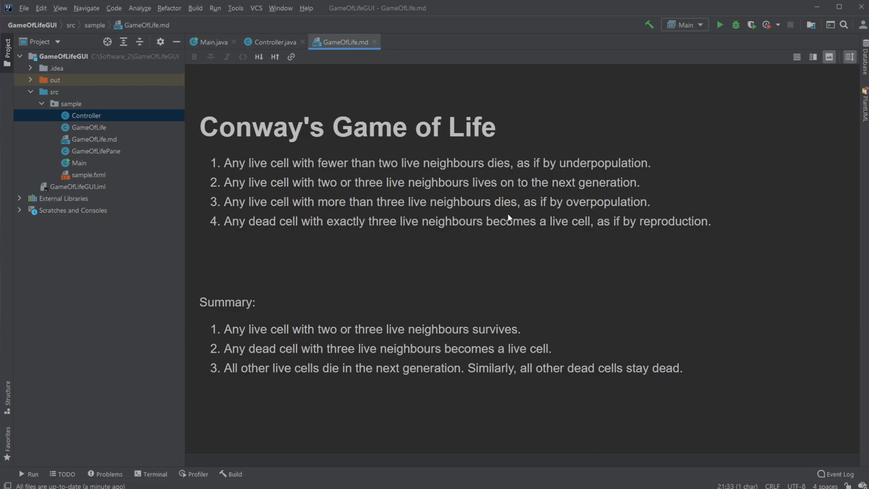
mouse_move(625, 215)
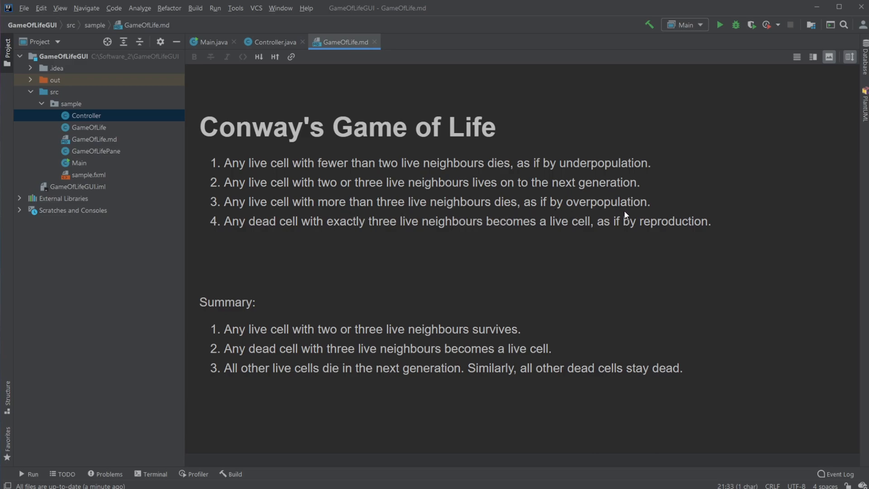
mouse_move(323, 185)
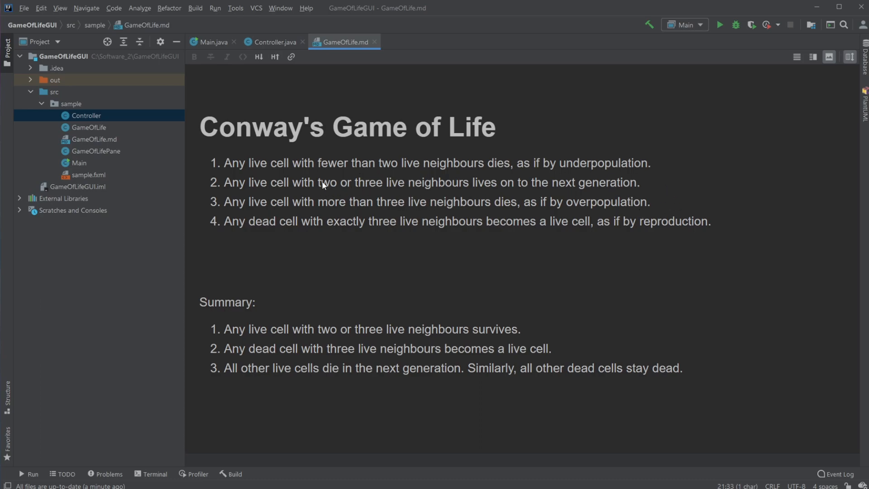
mouse_move(388, 211)
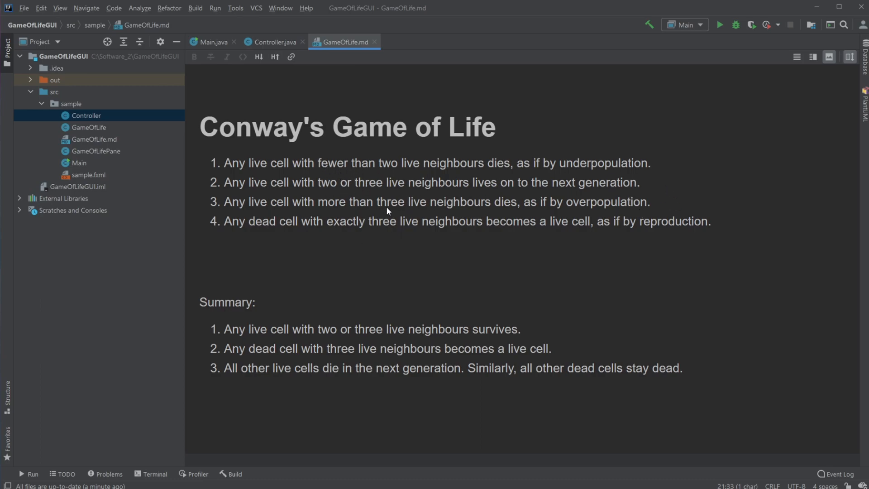
mouse_move(342, 186)
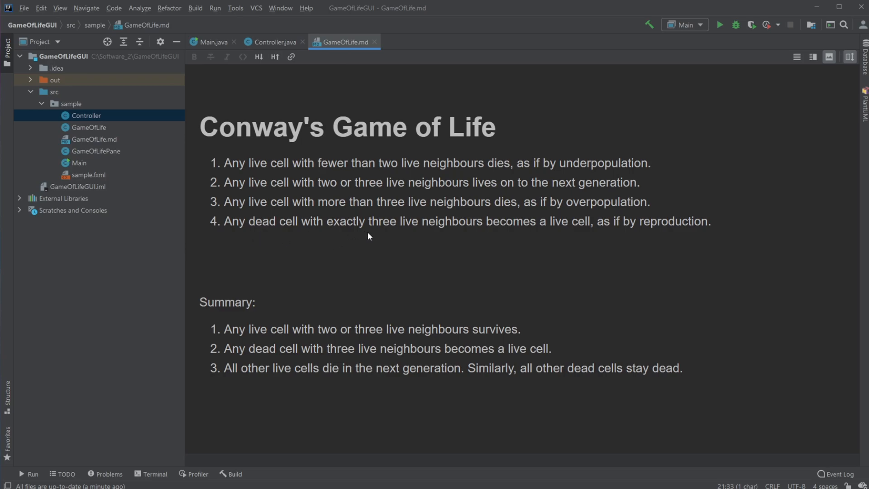
mouse_move(502, 247)
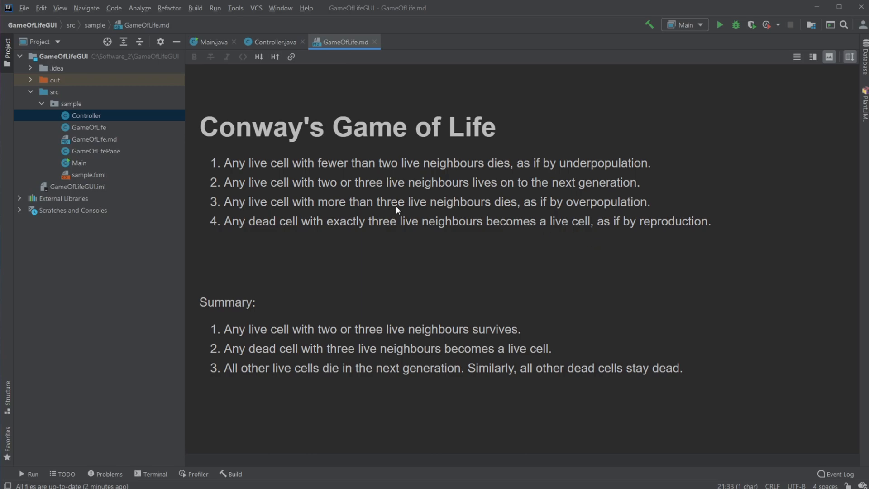
mouse_move(382, 216)
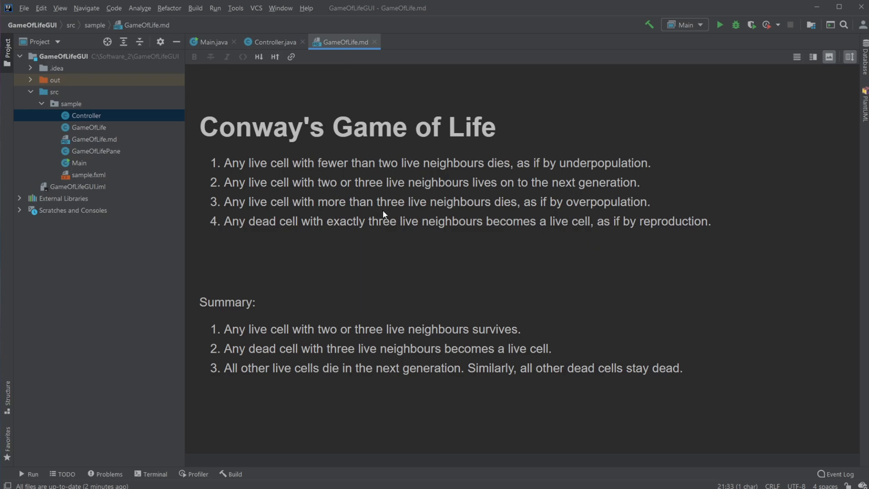
mouse_move(468, 194)
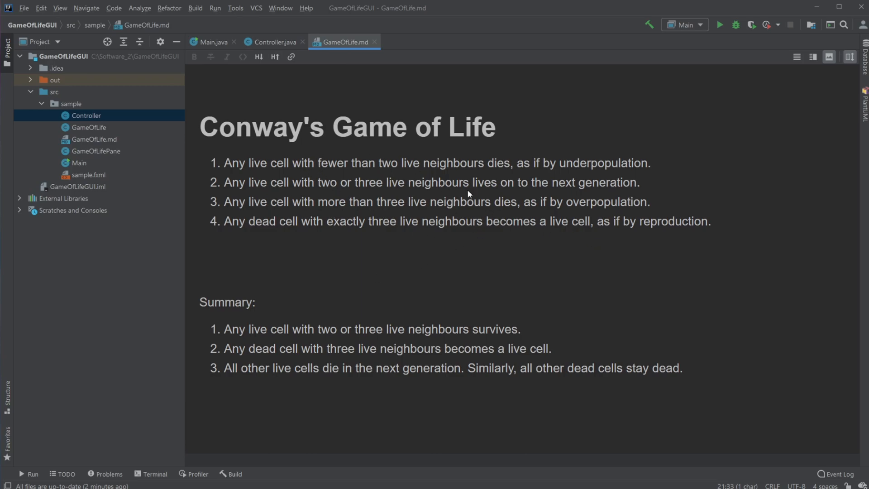
mouse_move(360, 417)
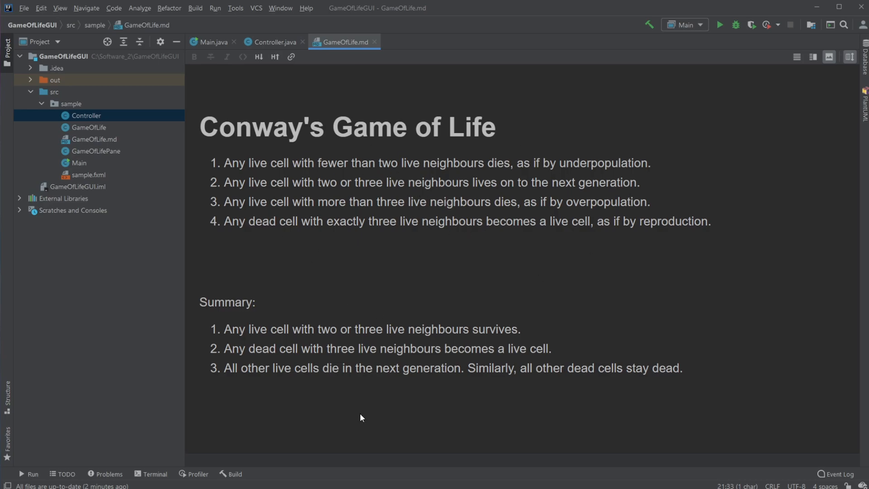
mouse_move(359, 342)
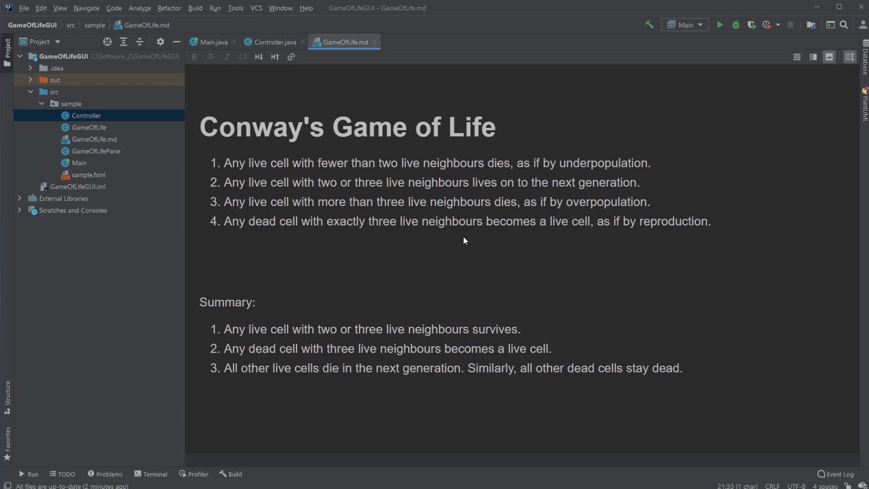
mouse_move(351, 364)
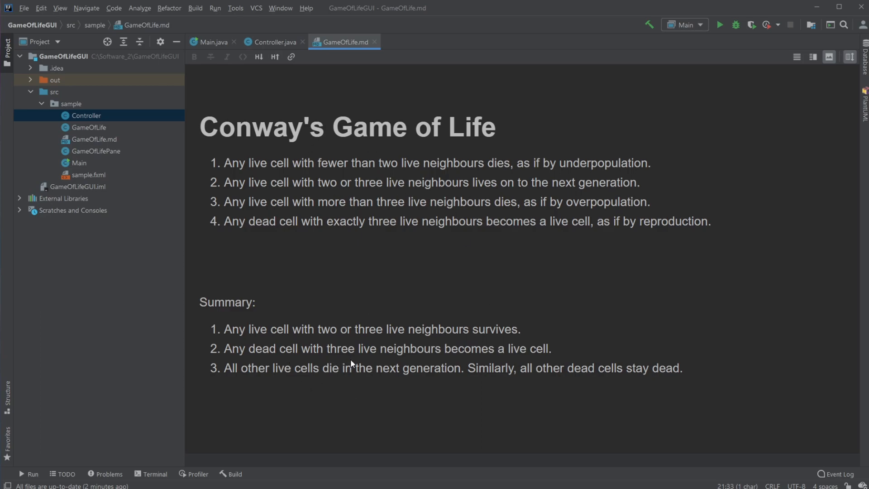
mouse_move(301, 382)
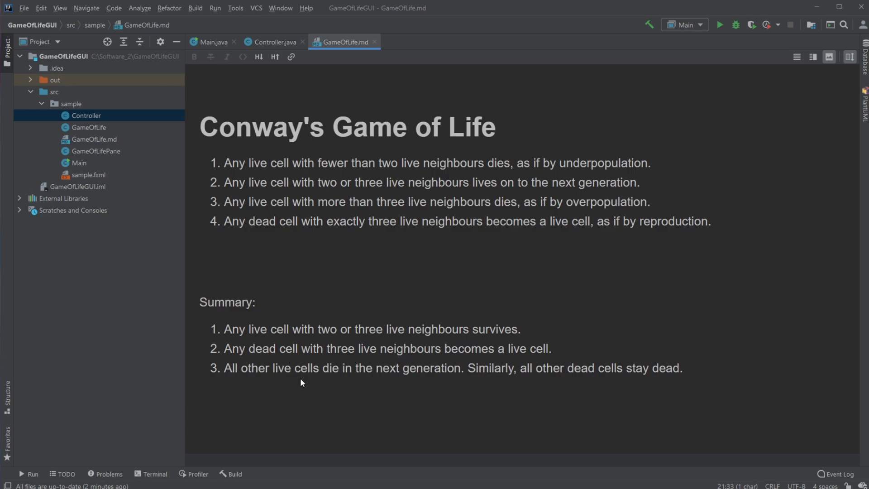
mouse_move(381, 380)
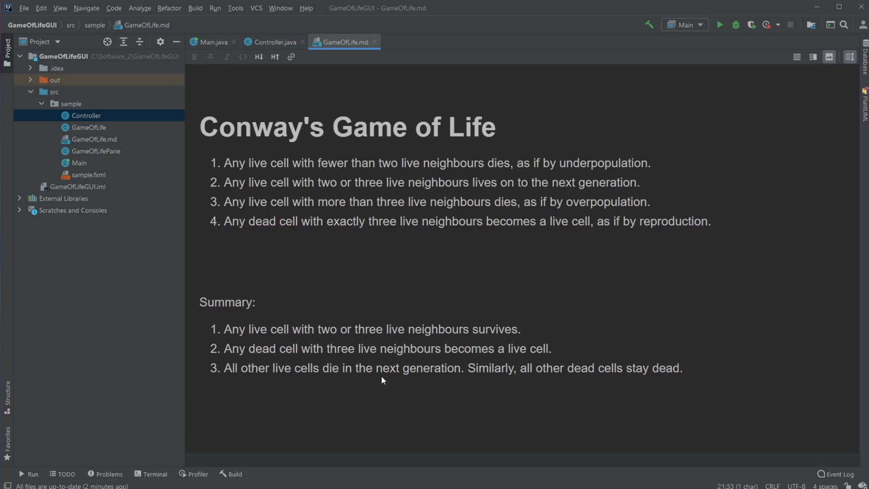
mouse_move(574, 388)
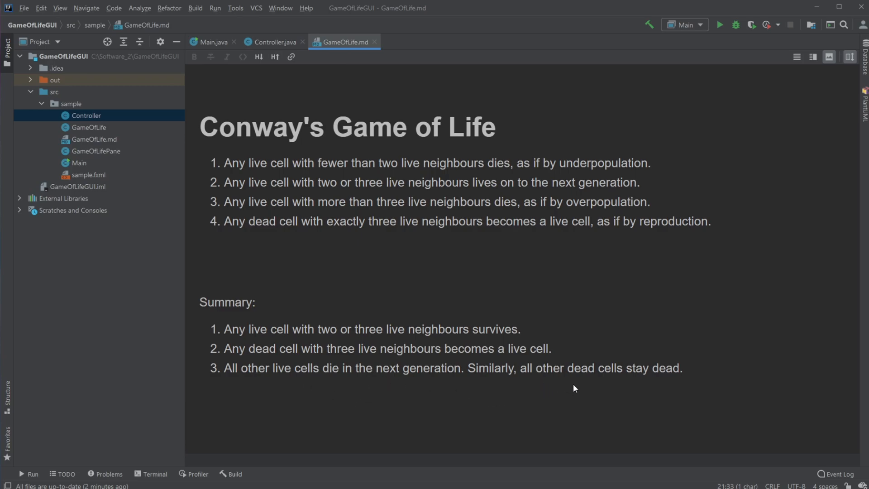
mouse_move(337, 398)
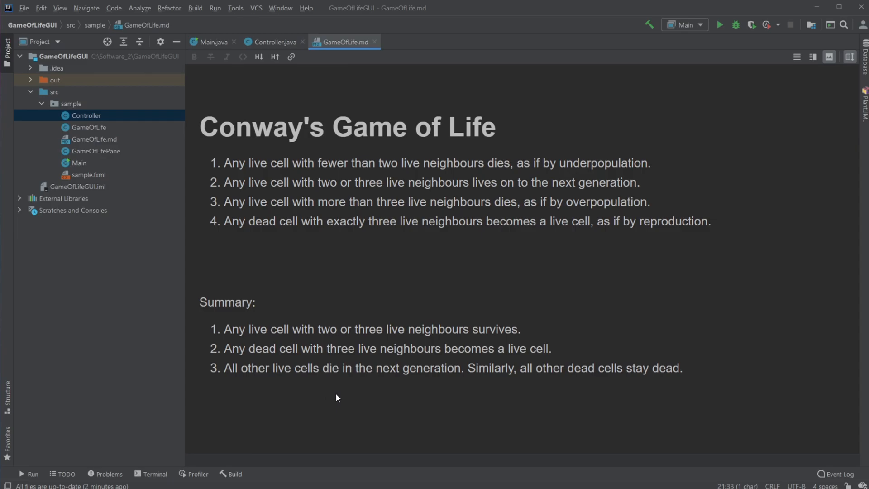
mouse_move(280, 95)
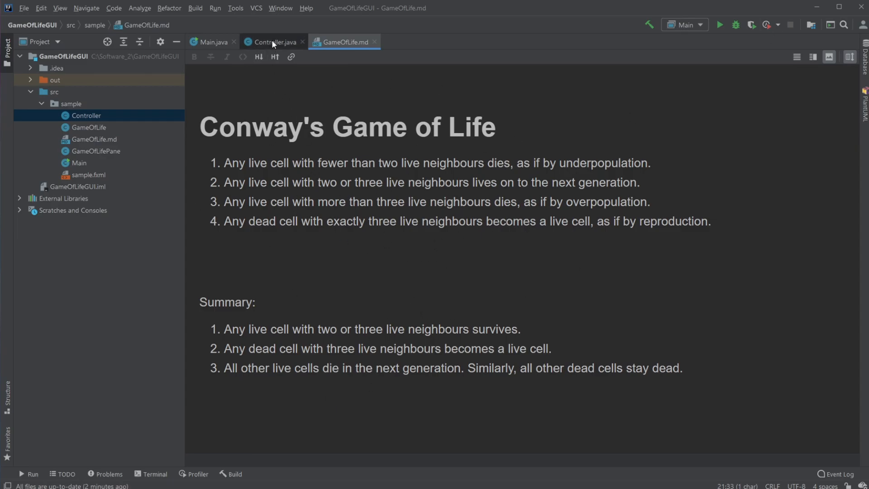
Review the Controller seed grid, then bring up the GameOfLife class from the Project tree.
click(271, 42)
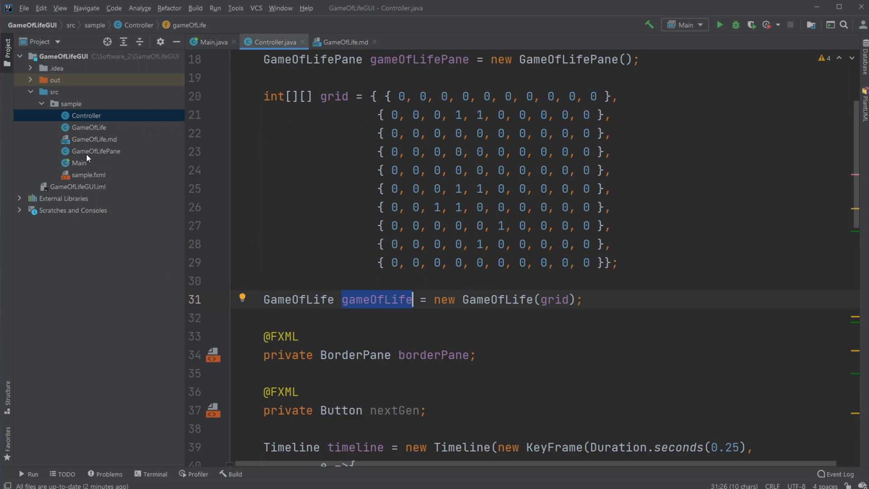
click(88, 127)
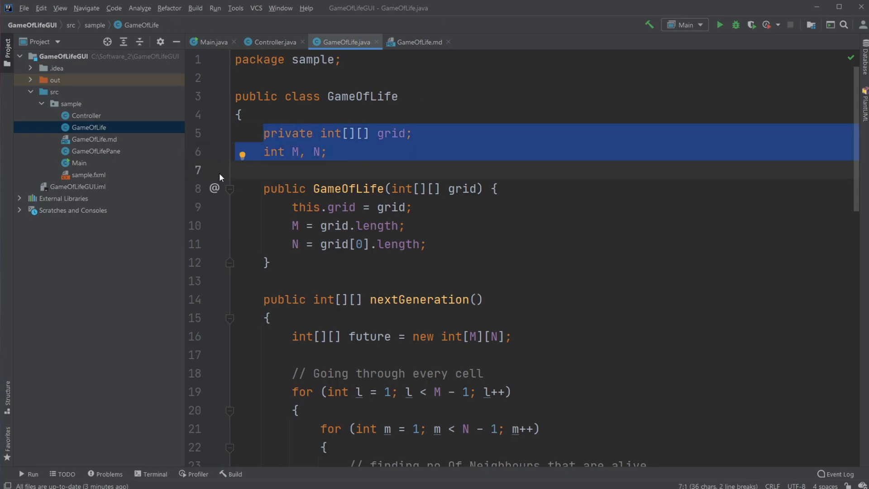
scroll(down, 3)
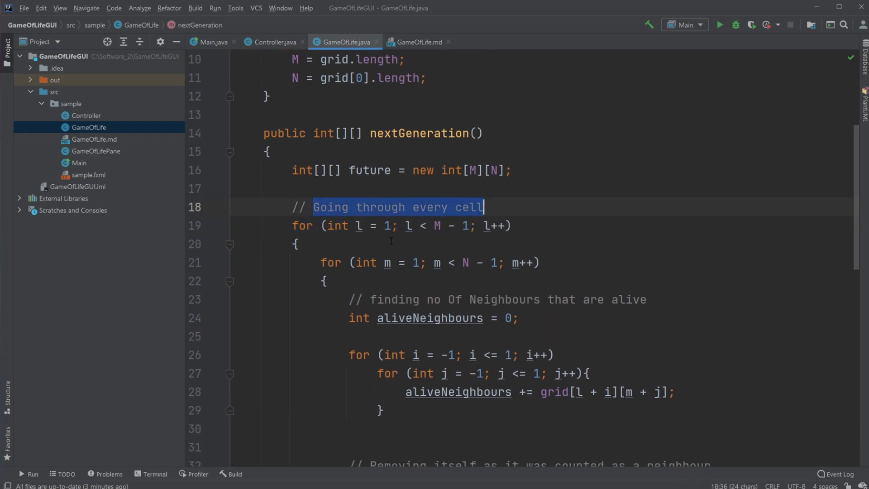
click(326, 281)
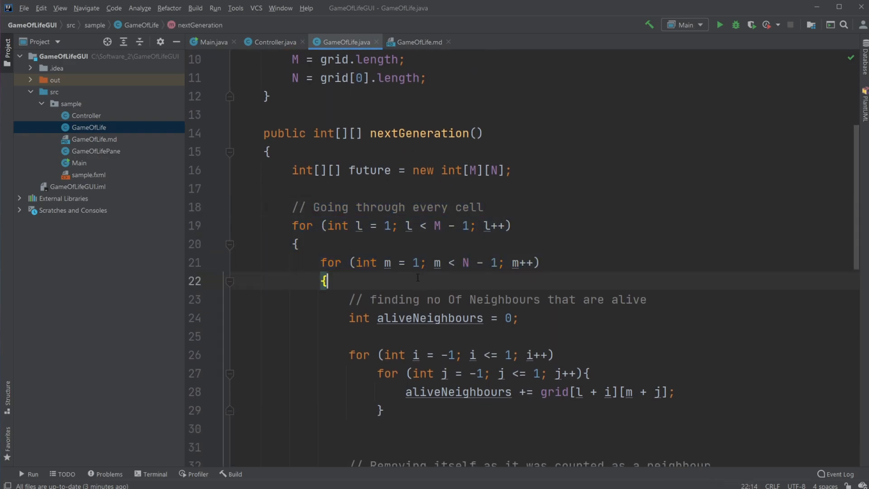
scroll(down, 3)
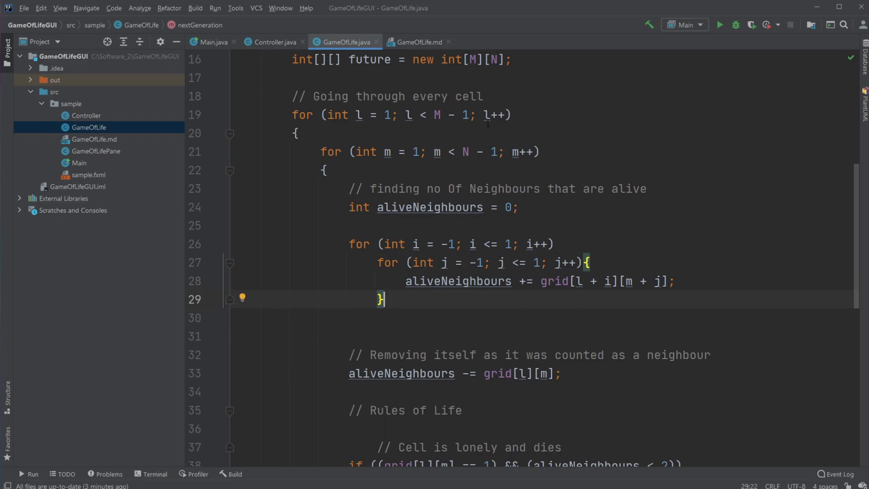
scroll(down, 3)
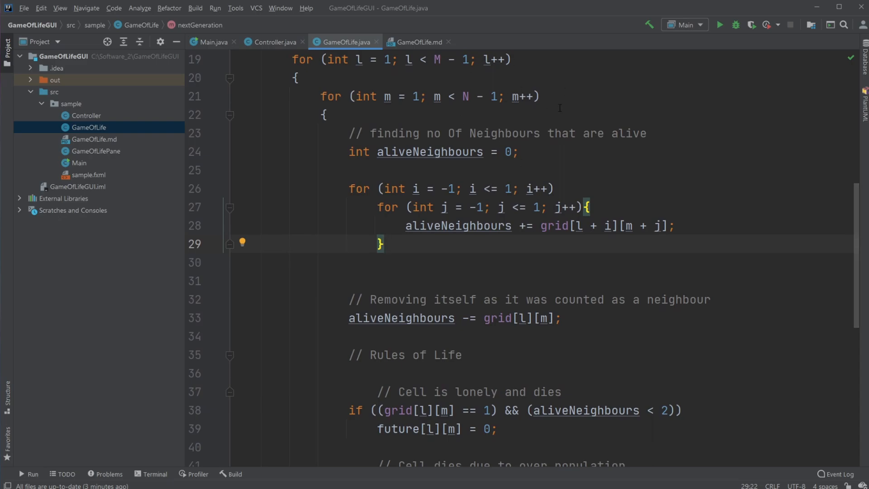
scroll(down, 3)
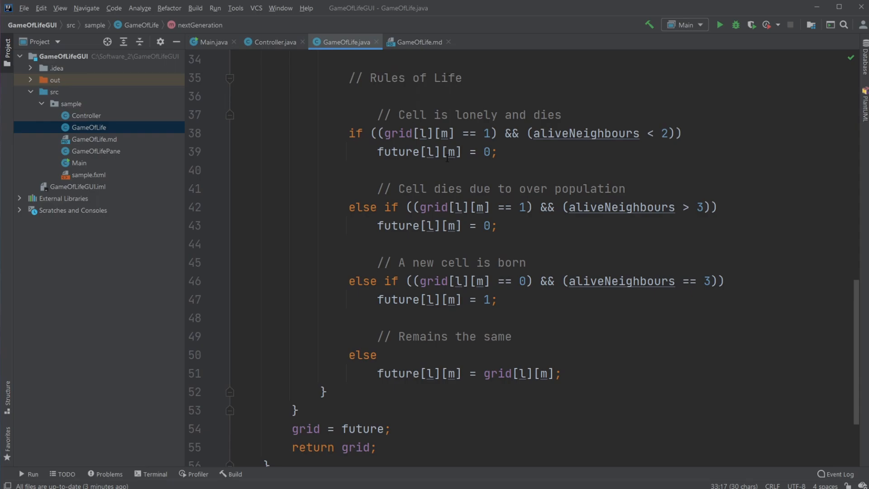
scroll(down, 3)
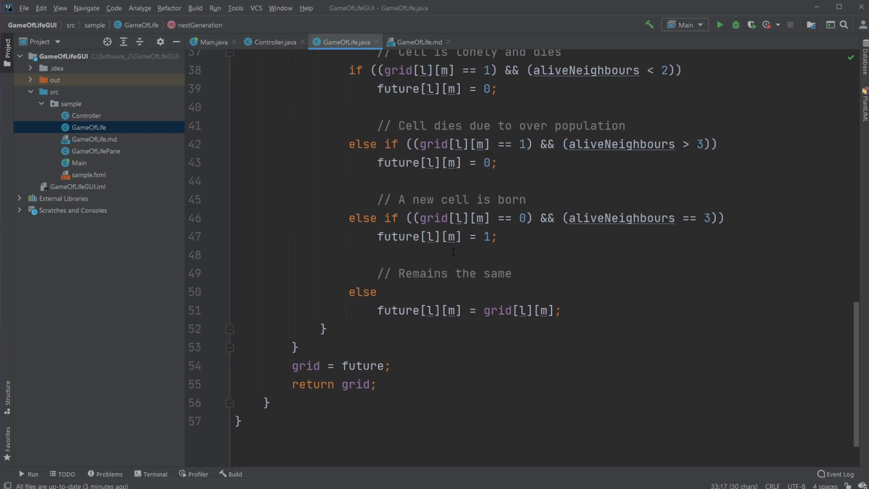
scroll(down, 3)
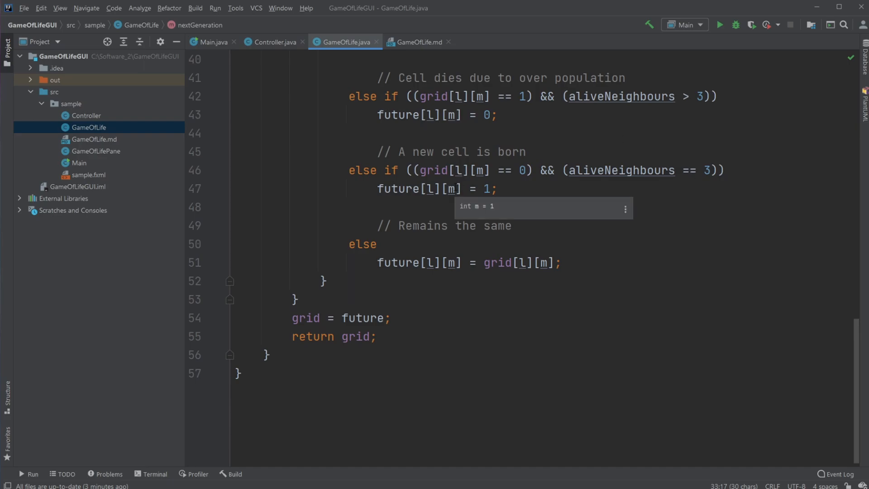
mouse_move(503, 274)
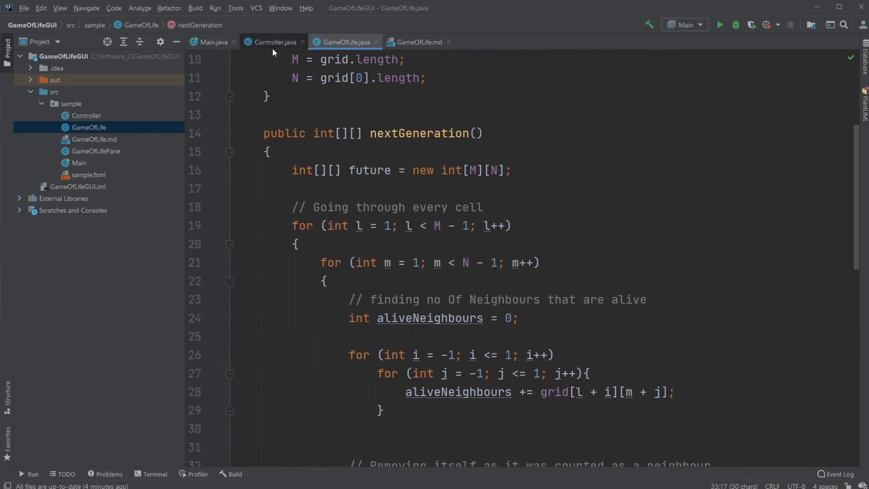
Highlight the timeline's paint call in Controller.java, then show GameOfLifePane's paint method.
click(273, 43)
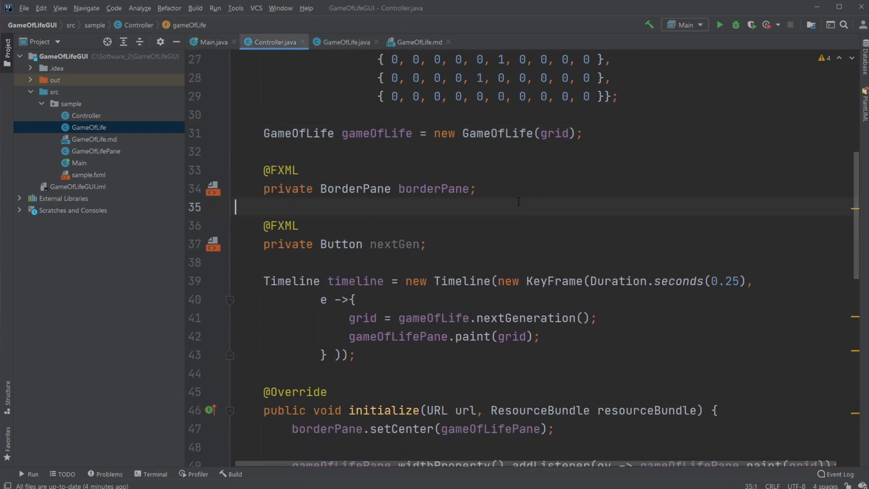
scroll(down, 3)
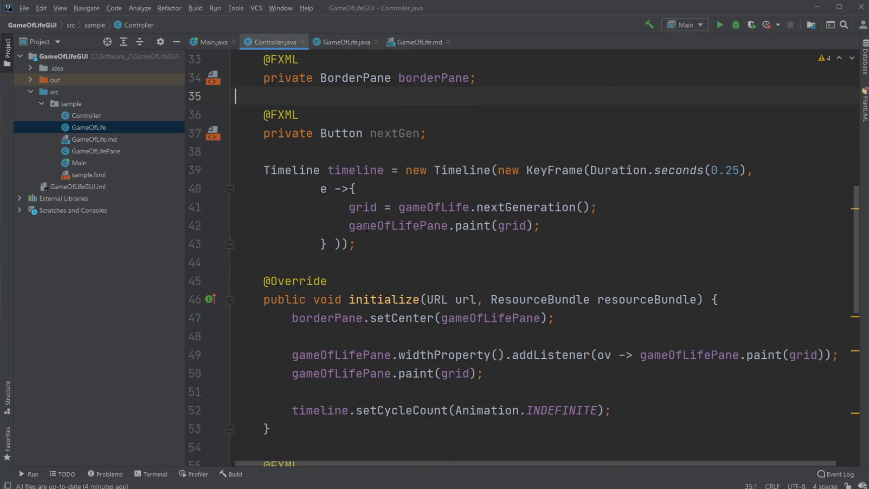
double_click(397, 225)
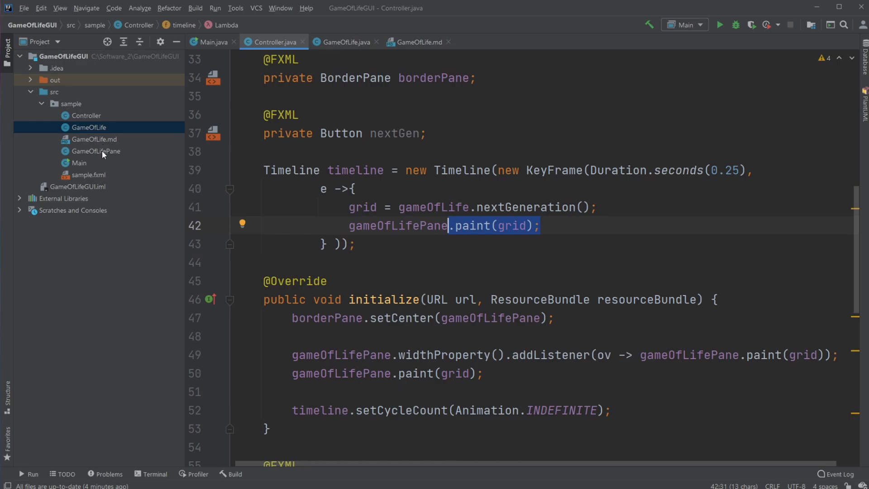
double_click(97, 152)
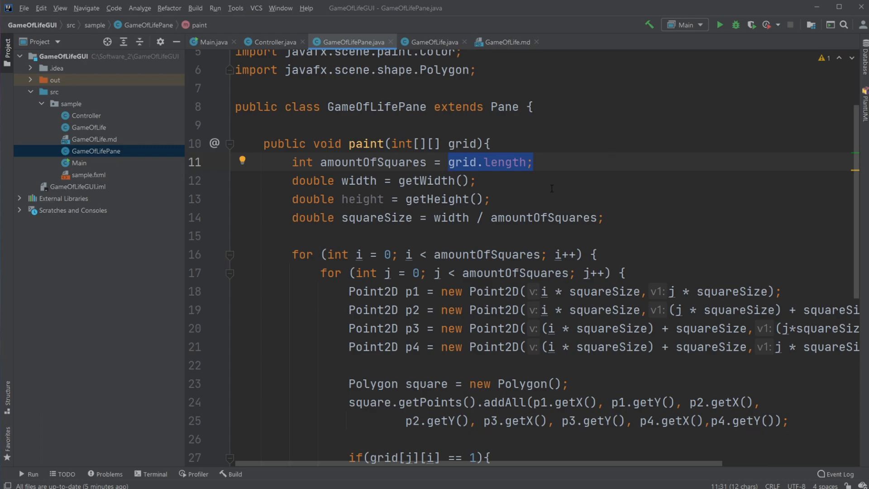
scroll(down, 3)
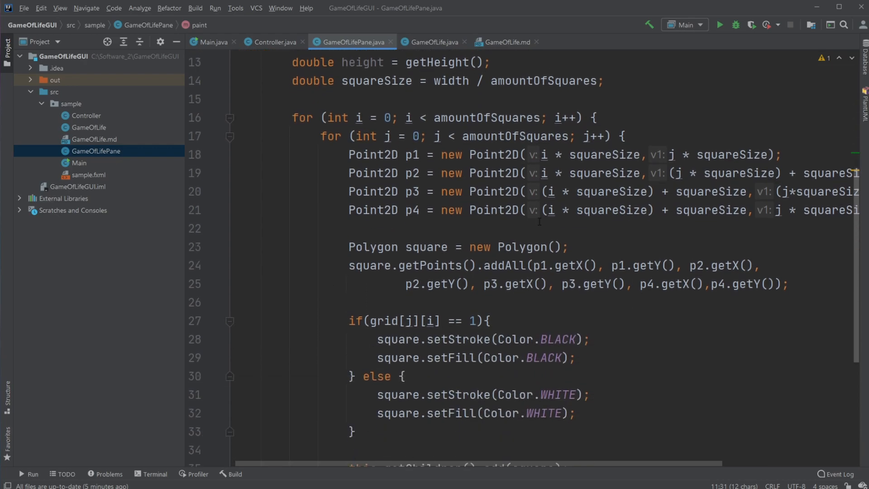
scroll(up, 3)
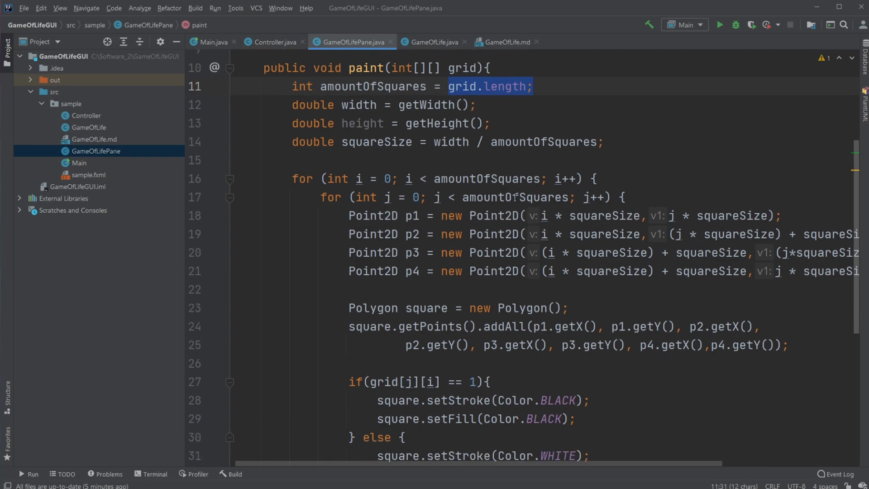
scroll(down, 3)
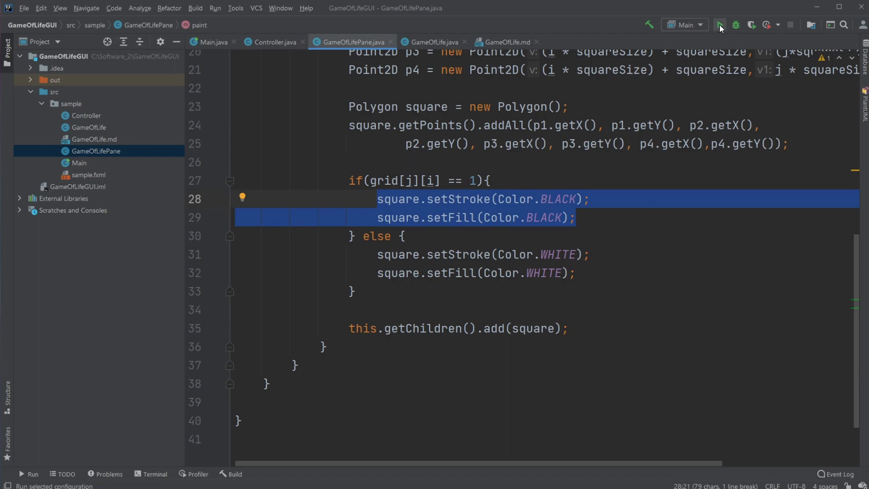
Relaunch the Game of Life app and step the grid forward a few generations.
click(719, 24)
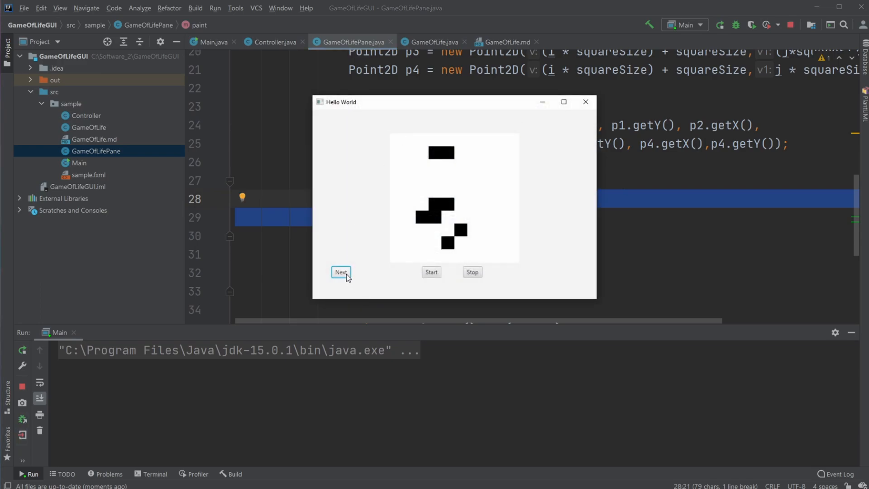
click(340, 272)
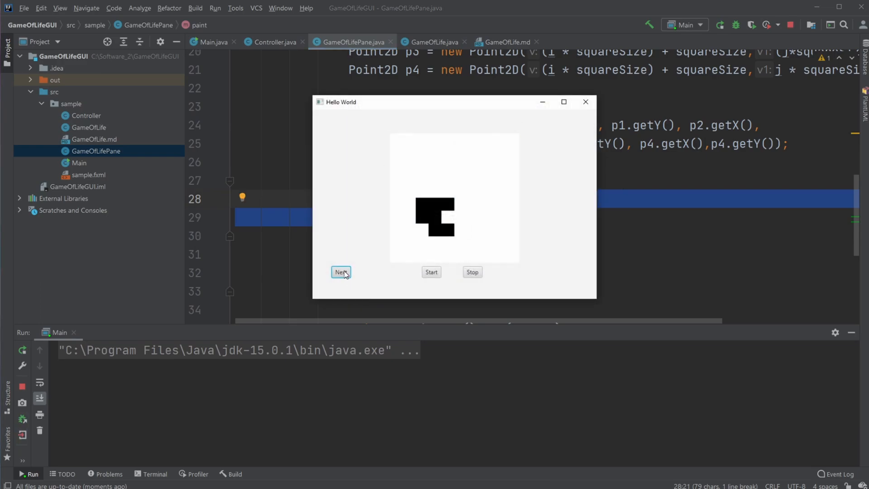
click(340, 271)
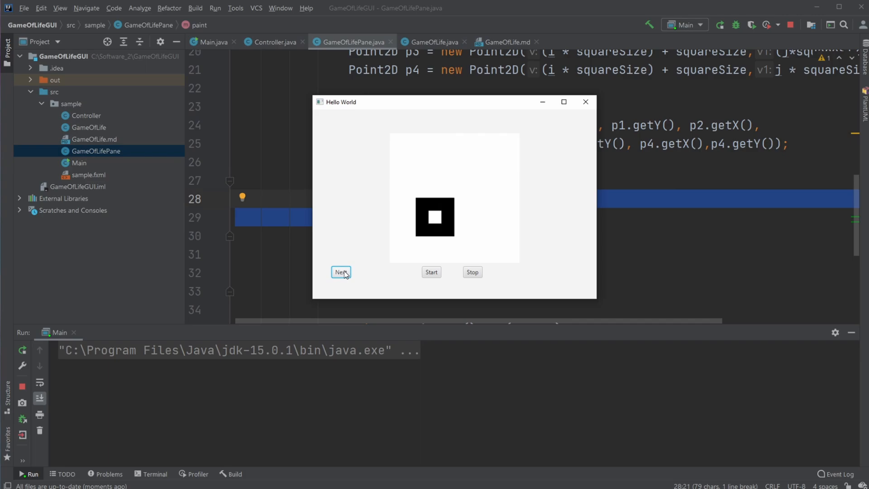
click(271, 43)
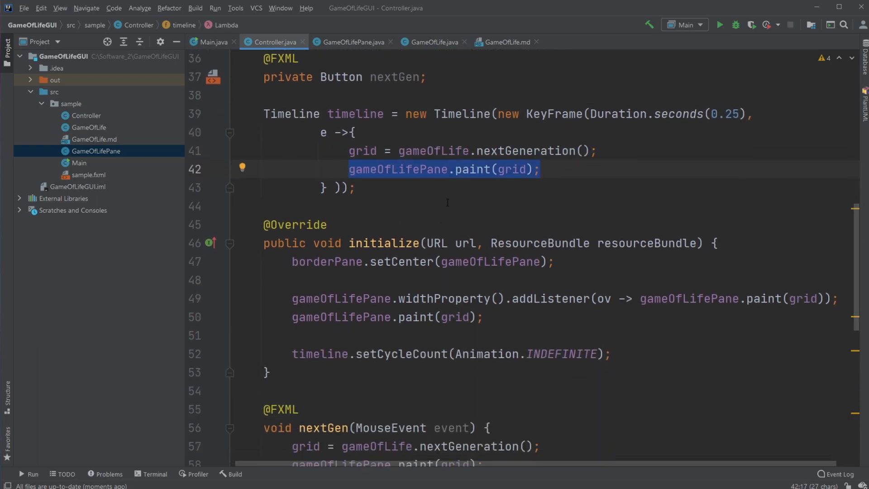
scroll(down, 3)
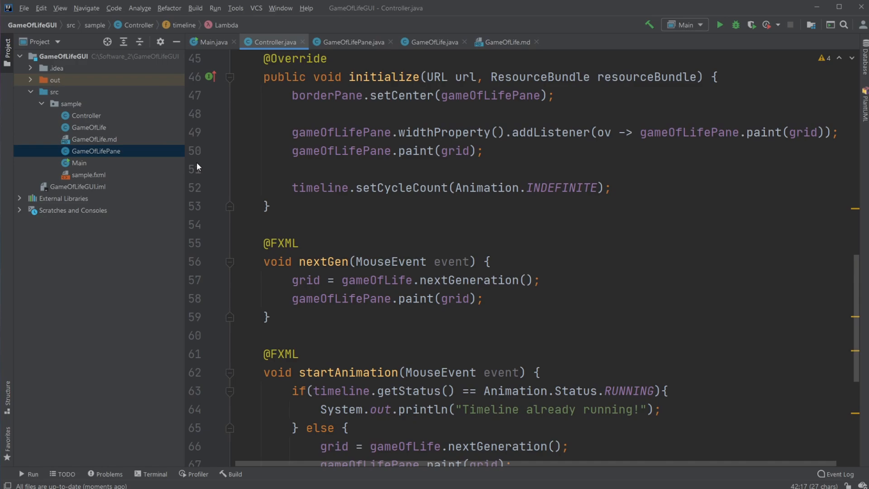
click(517, 154)
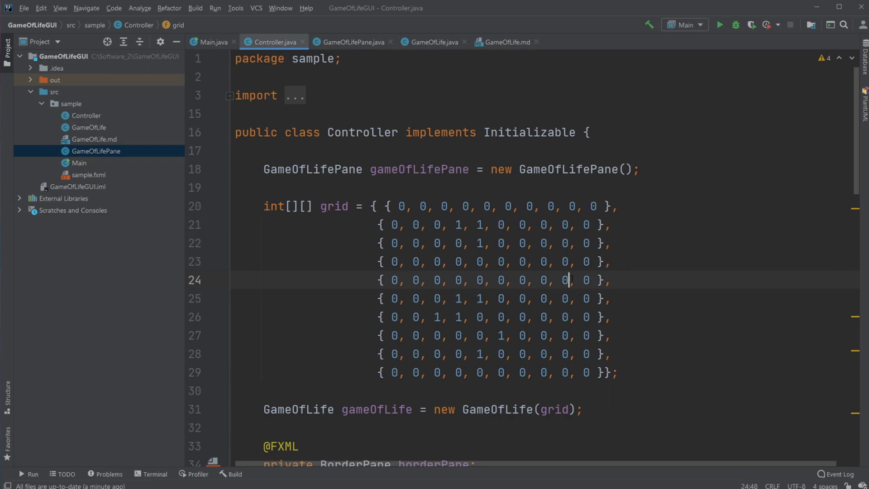
Set two stacked ninth-column seed cells on lines 23 and 24 to 1 and rerun the app.
text(1)
click(496, 261)
text(1)
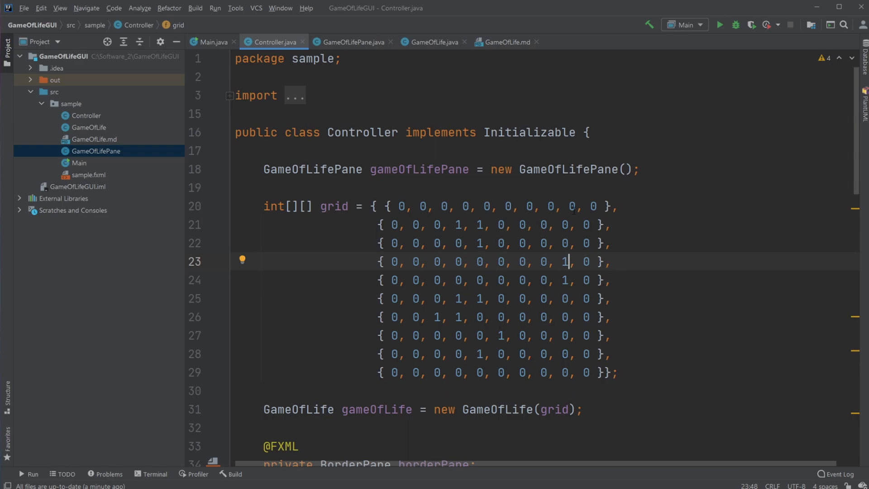
click(720, 25)
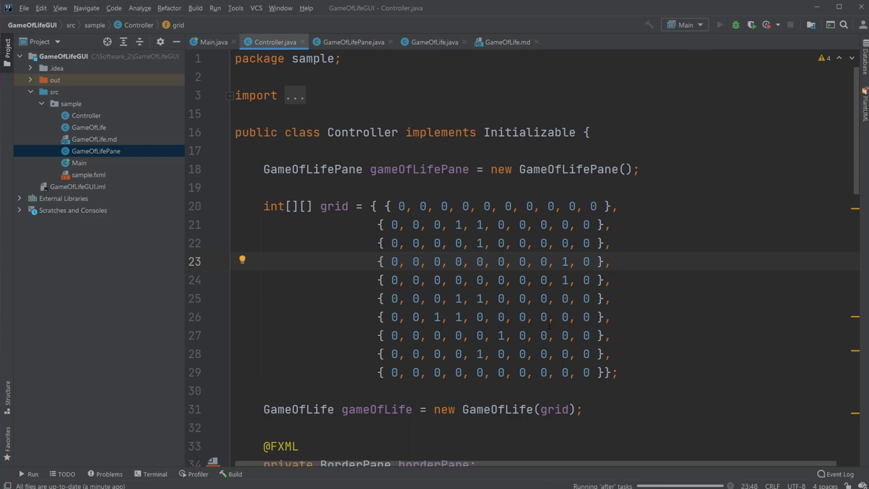
Start the continuous animation of the edited seed and step it until two bars remain.
click(719, 24)
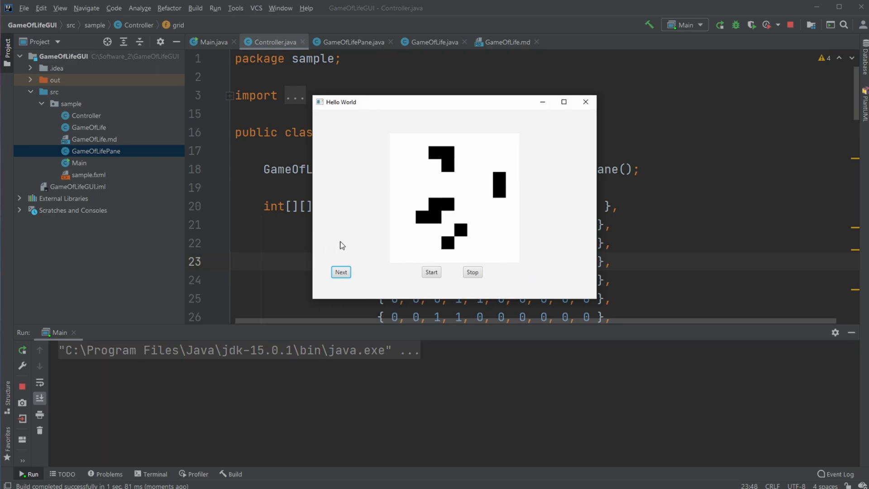
click(431, 271)
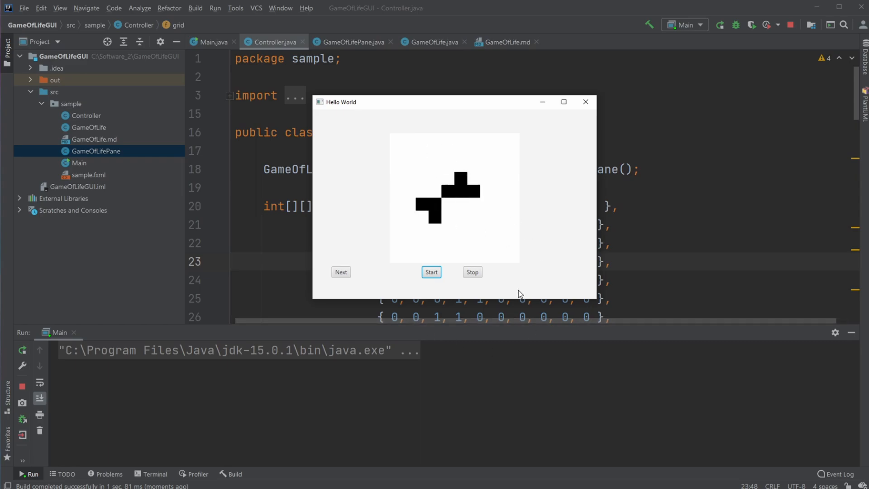
click(340, 271)
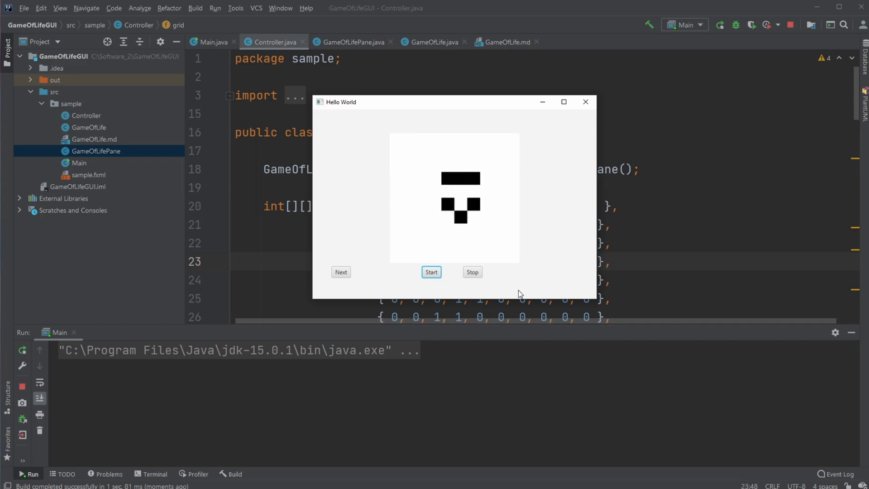
click(341, 272)
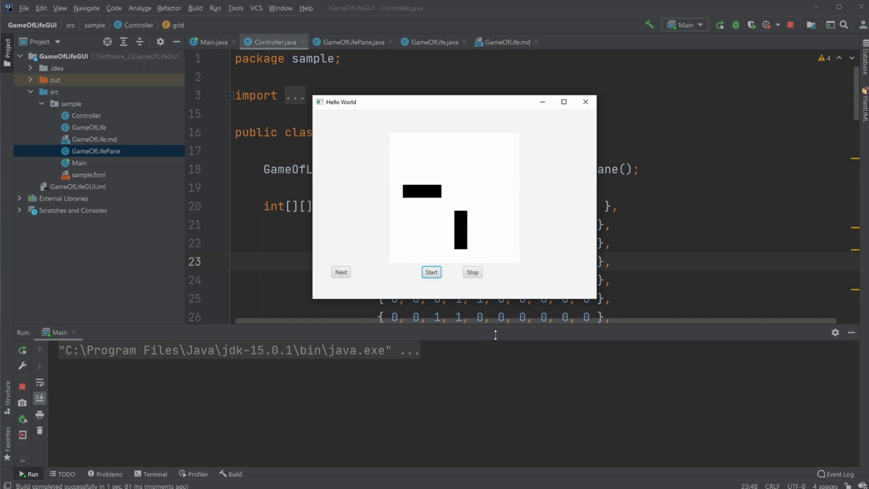
mouse_move(416, 187)
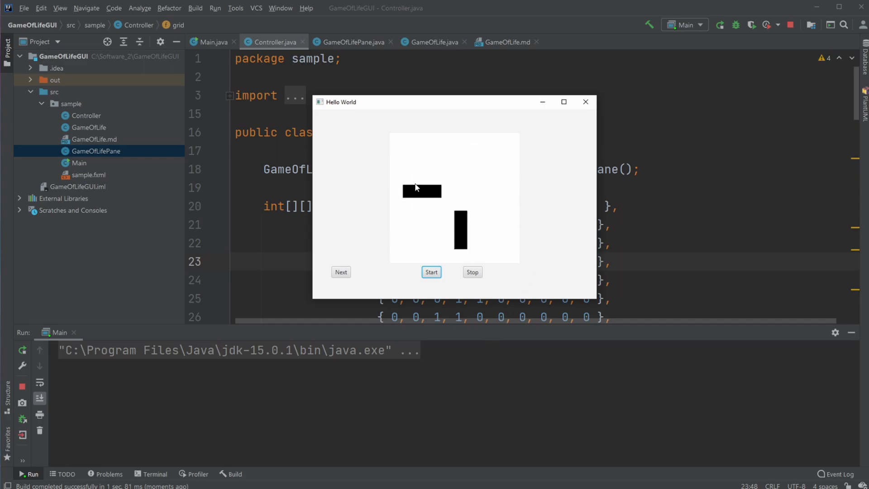
mouse_move(458, 253)
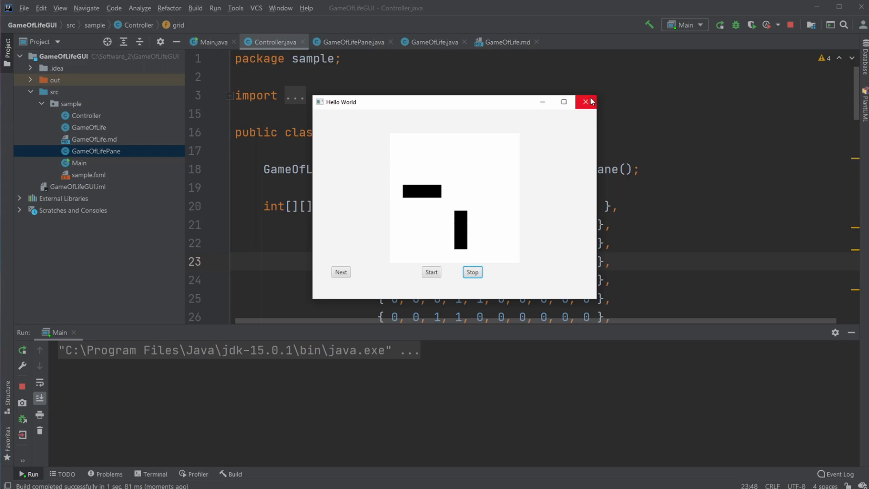
Close the app window, relaunch it from Run, and start the animation again.
click(586, 102)
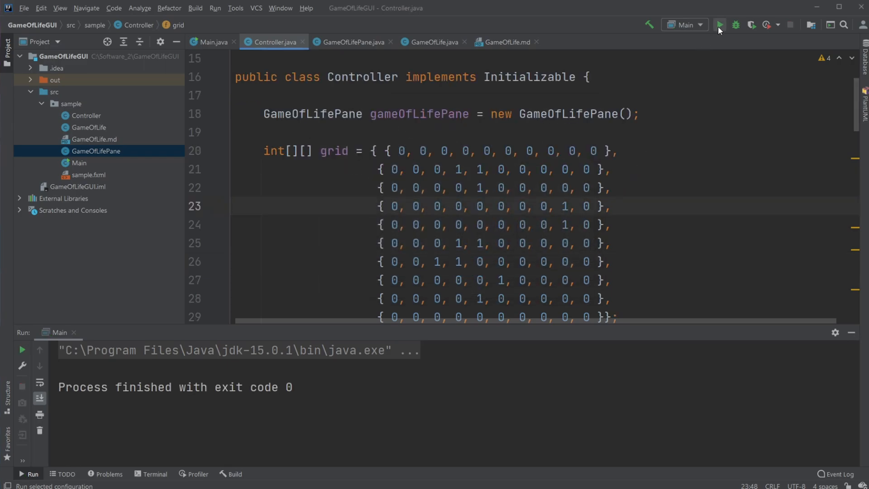
click(719, 25)
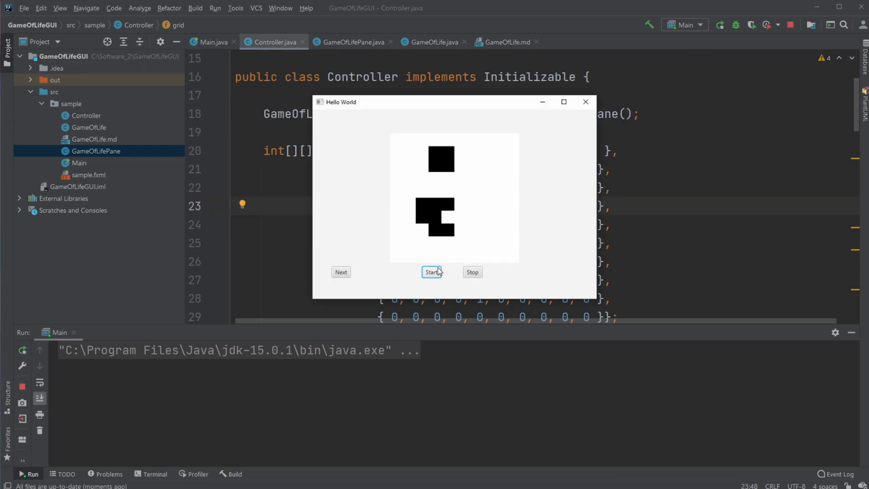
click(431, 271)
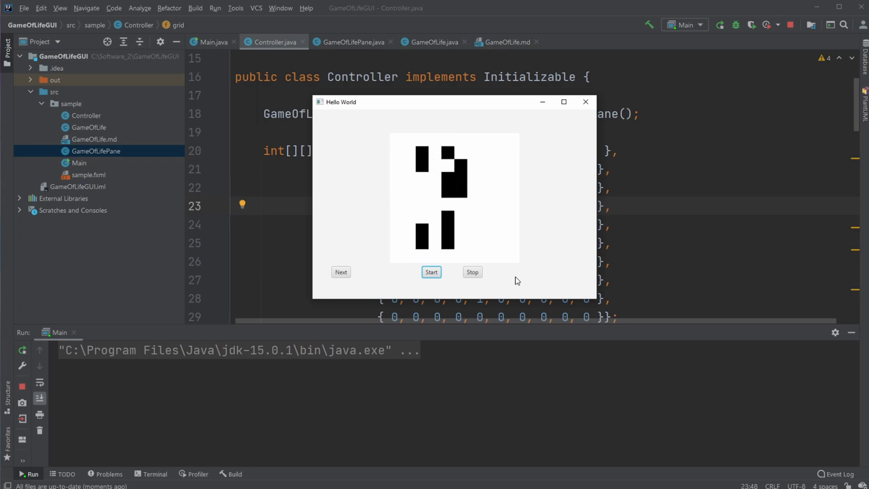